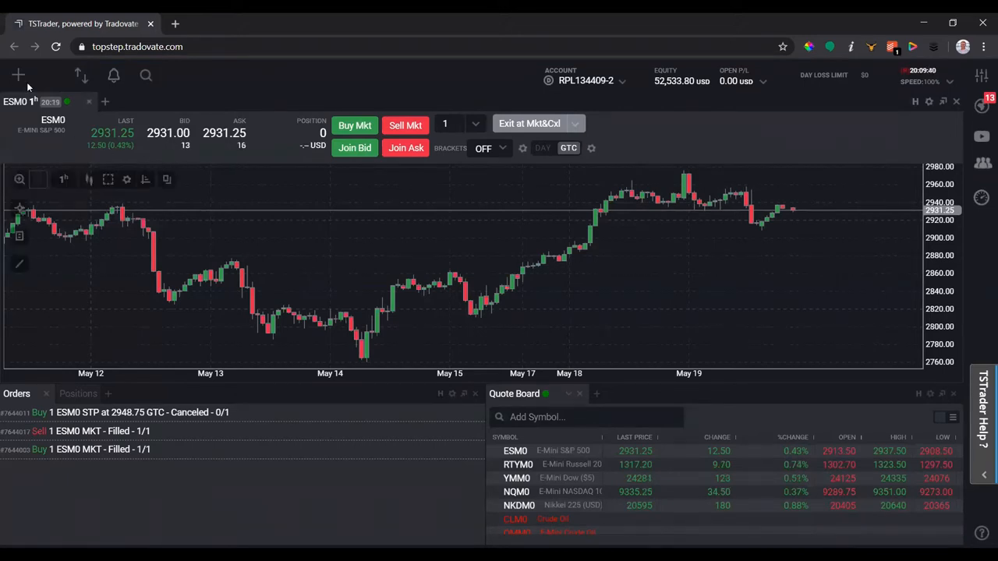
{"action": "mouse_move", "coordinate": [18, 75]}
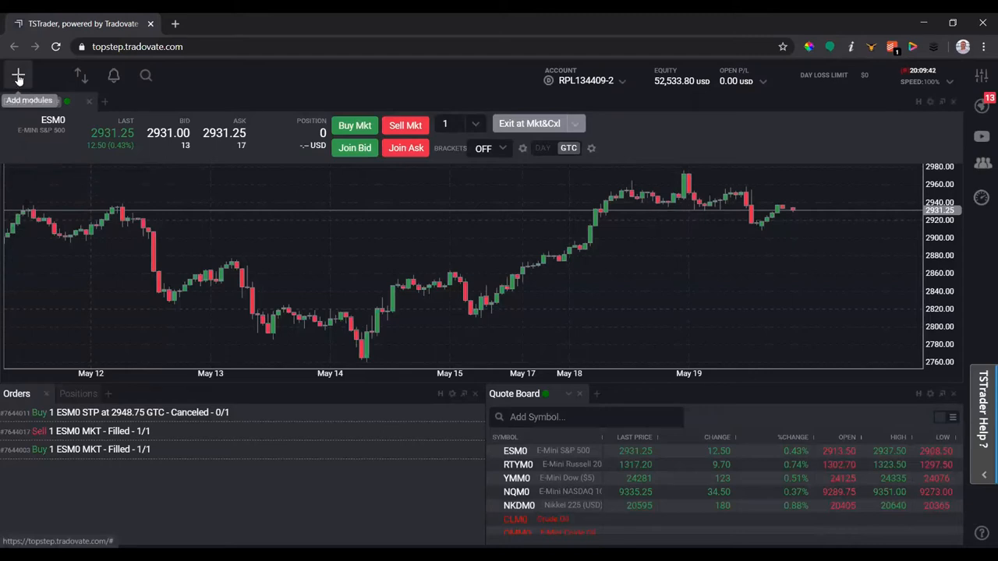
- Add a DOM module from the Add modules (+) menu beside the chart
{"action": "left_click", "coordinate": [18, 75]}
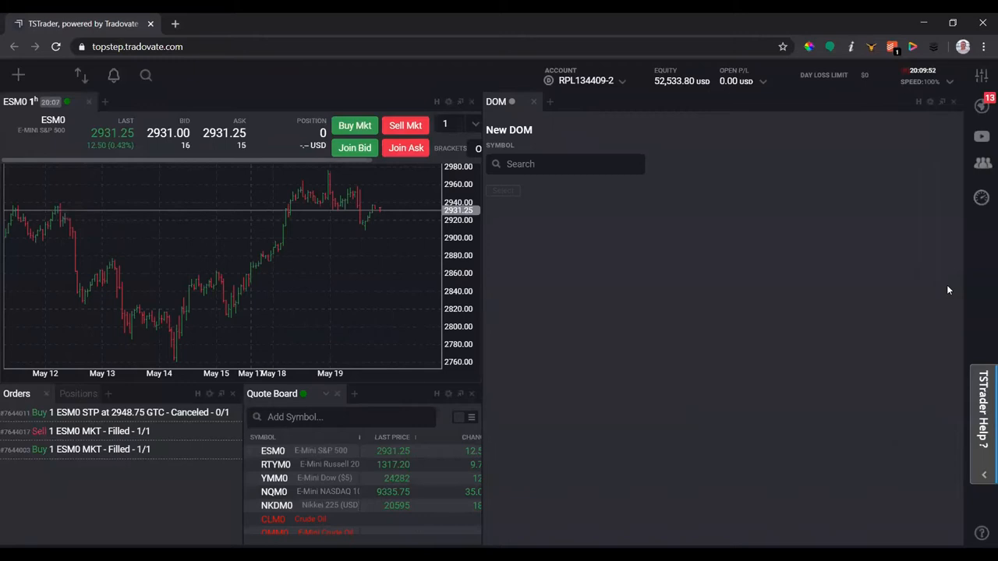
{"action": "mouse_move", "coordinate": [534, 288]}
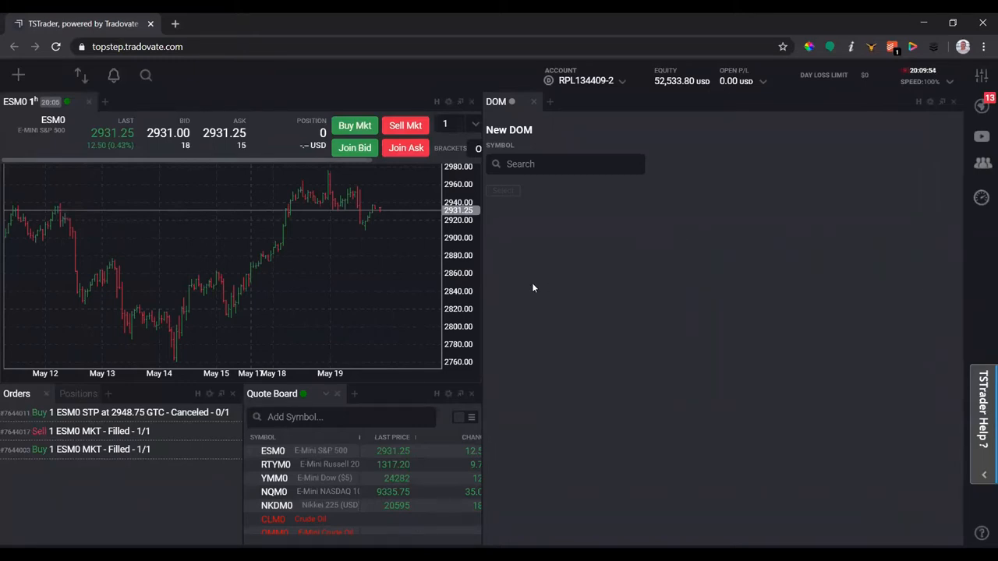
- Search for ESM0 and select it as the DOM's symbol
{"action": "type", "text": "ESM0"}
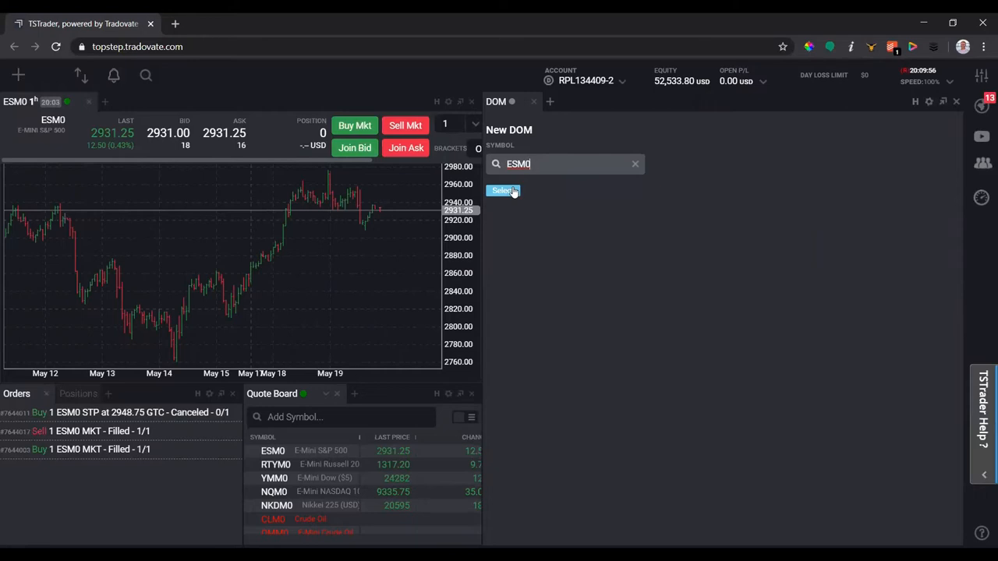
{"action": "left_click", "coordinate": [503, 191]}
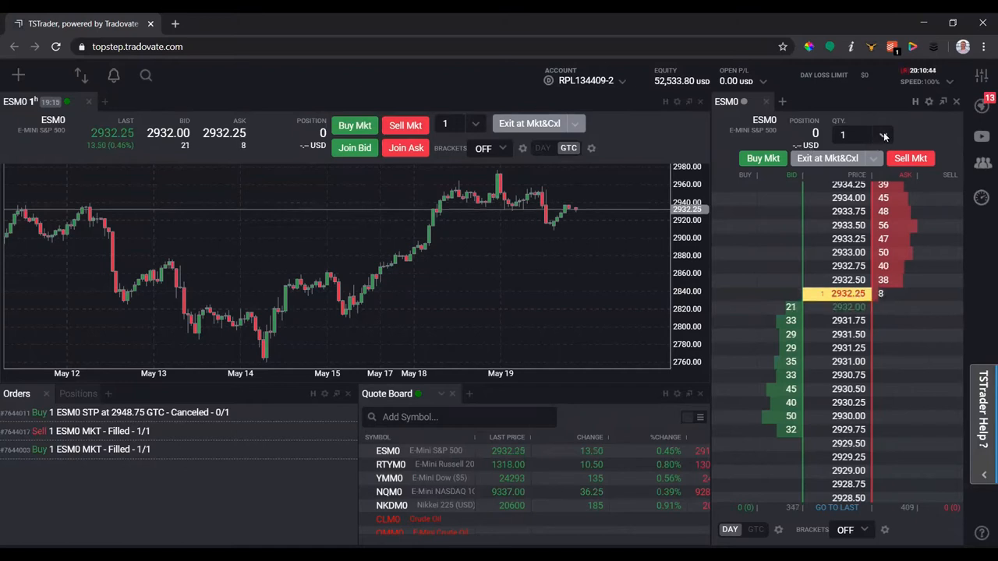
{"action": "left_click", "coordinate": [883, 134]}
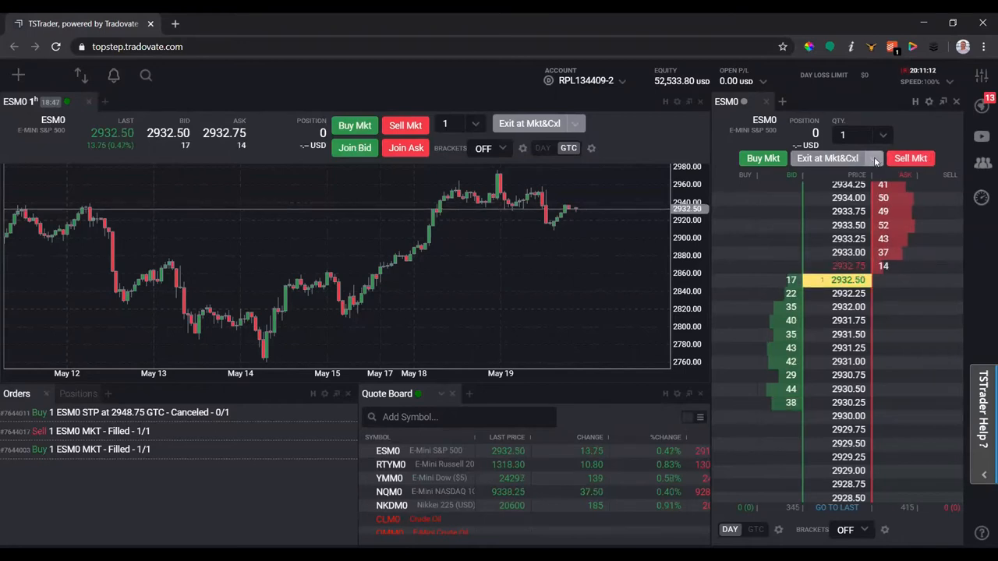
- Expand the Exit at Mkt&Cxl dropdown to list the Reverse & Cxl and cancel options
{"action": "left_click", "coordinate": [876, 159]}
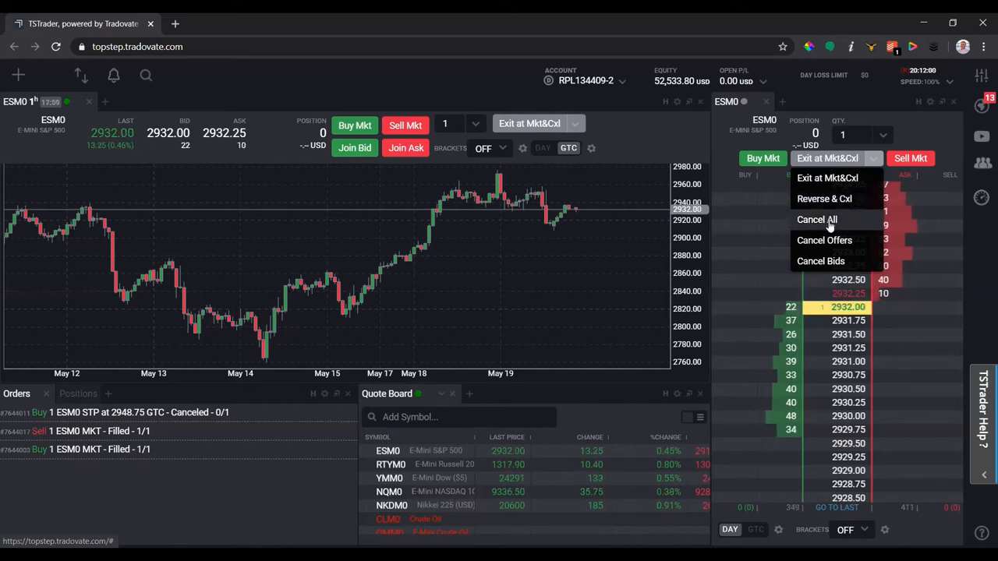
{"action": "mouse_move", "coordinate": [824, 240]}
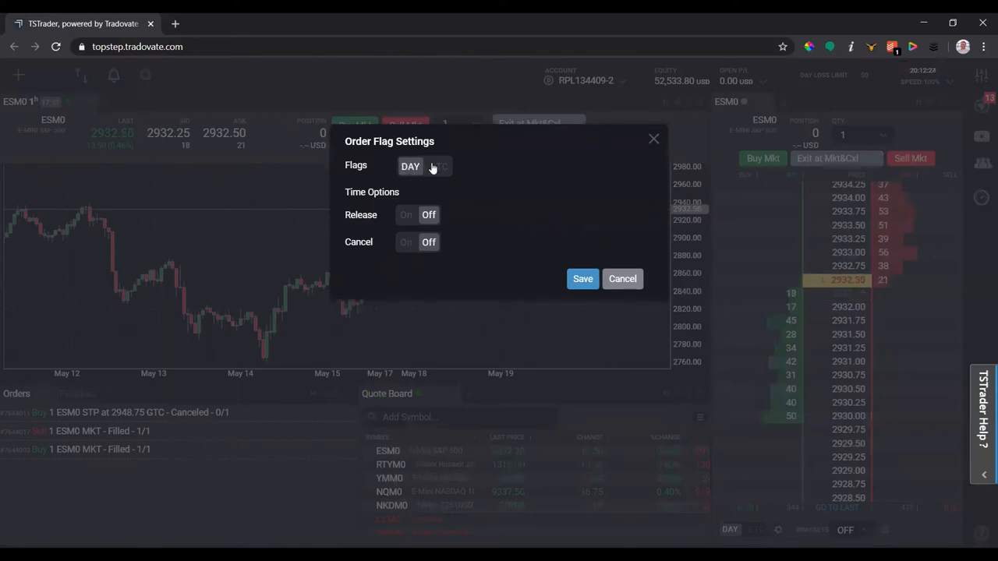
{"action": "mouse_move", "coordinate": [438, 166]}
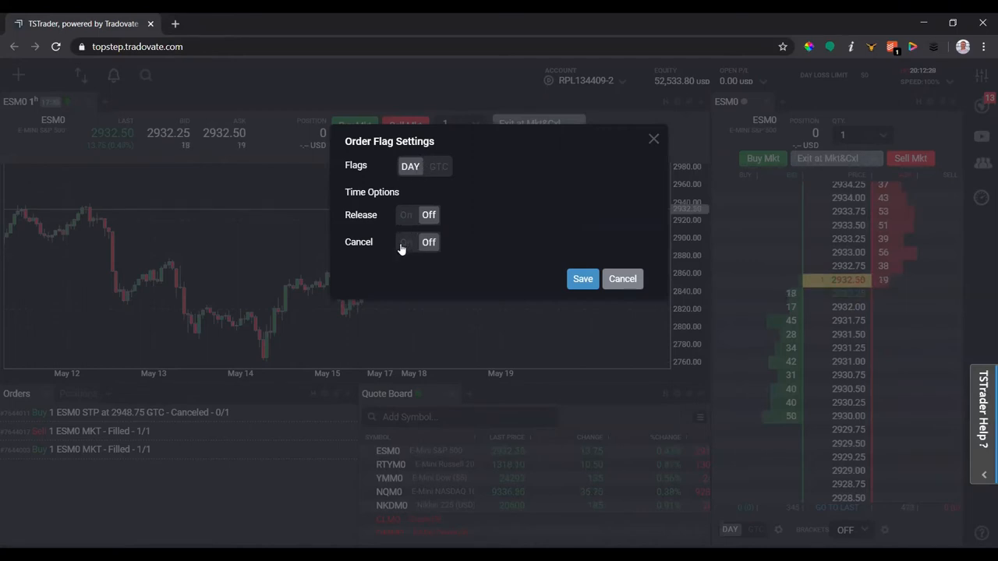
{"action": "mouse_move", "coordinate": [409, 248]}
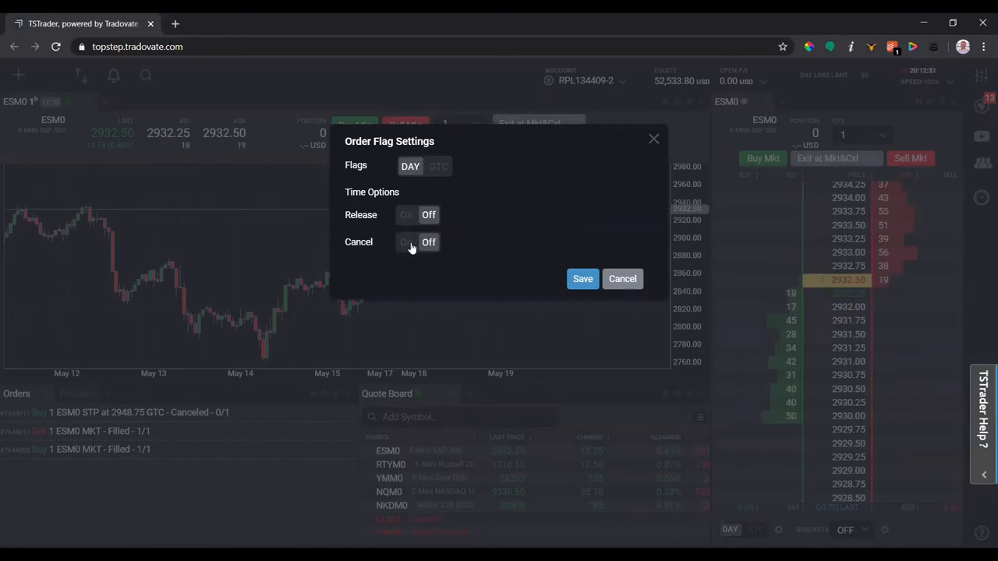
{"action": "left_click", "coordinate": [406, 241]}
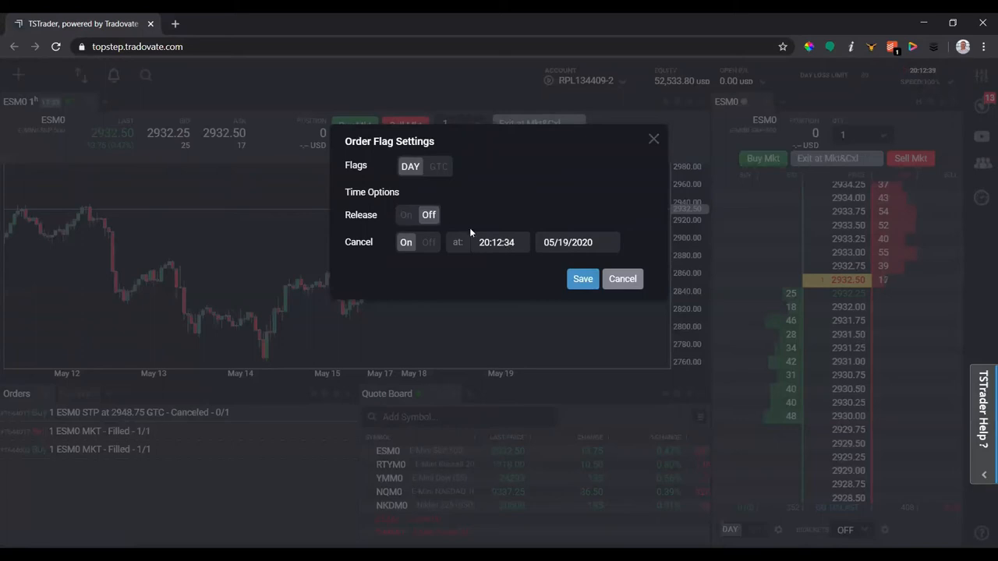
{"action": "left_click", "coordinate": [406, 214]}
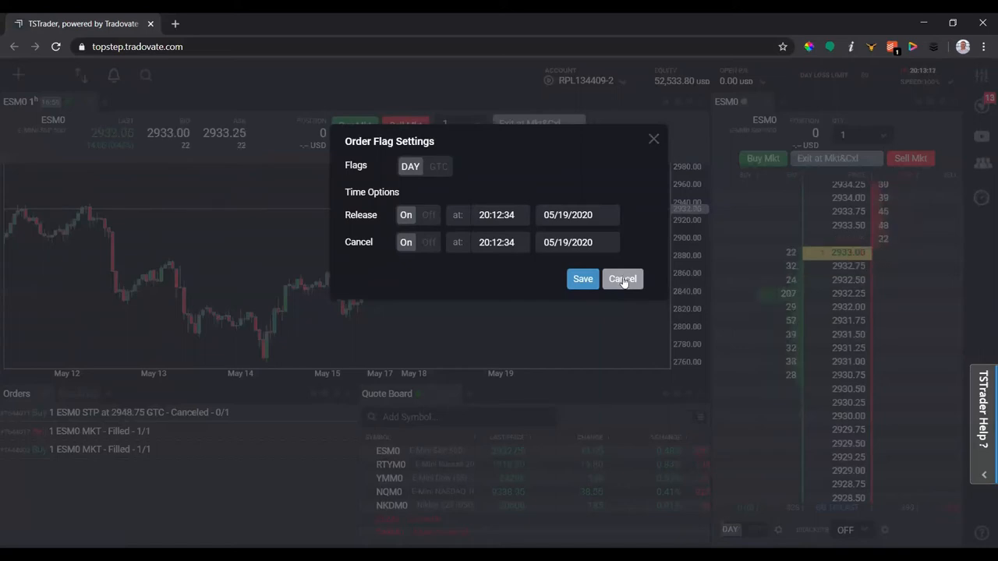
{"action": "left_click", "coordinate": [622, 279]}
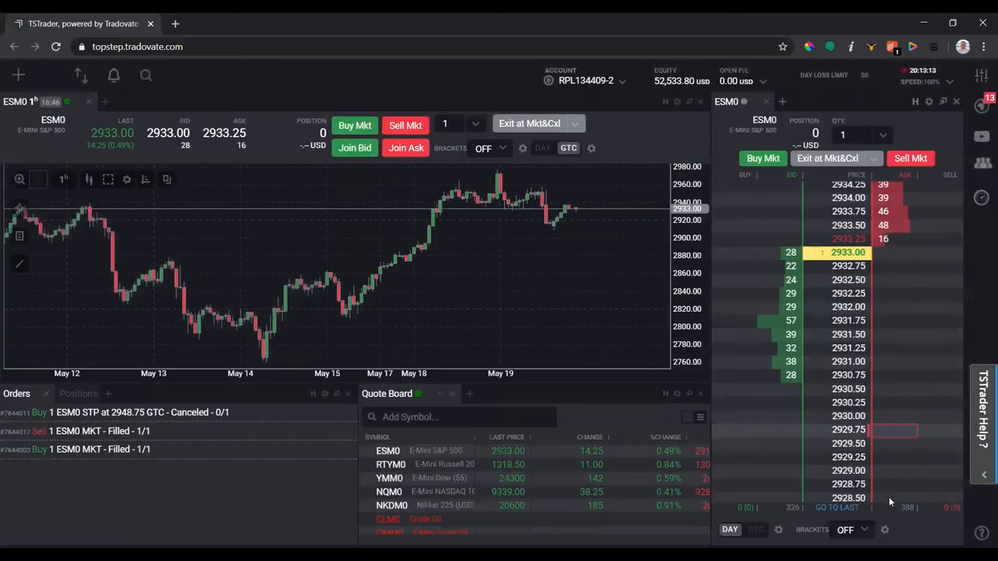
{"action": "left_click", "coordinate": [850, 529]}
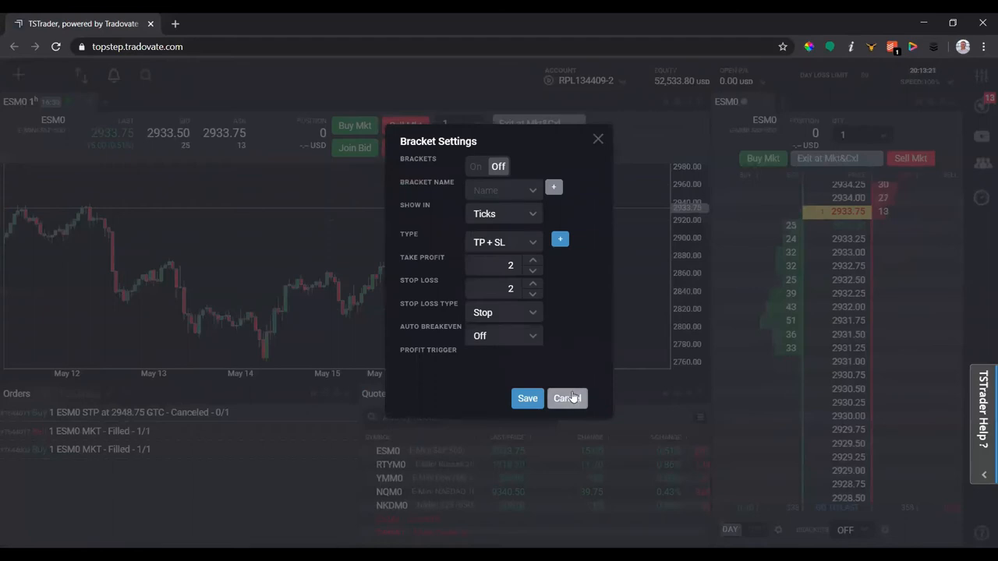
{"action": "left_click", "coordinate": [567, 399]}
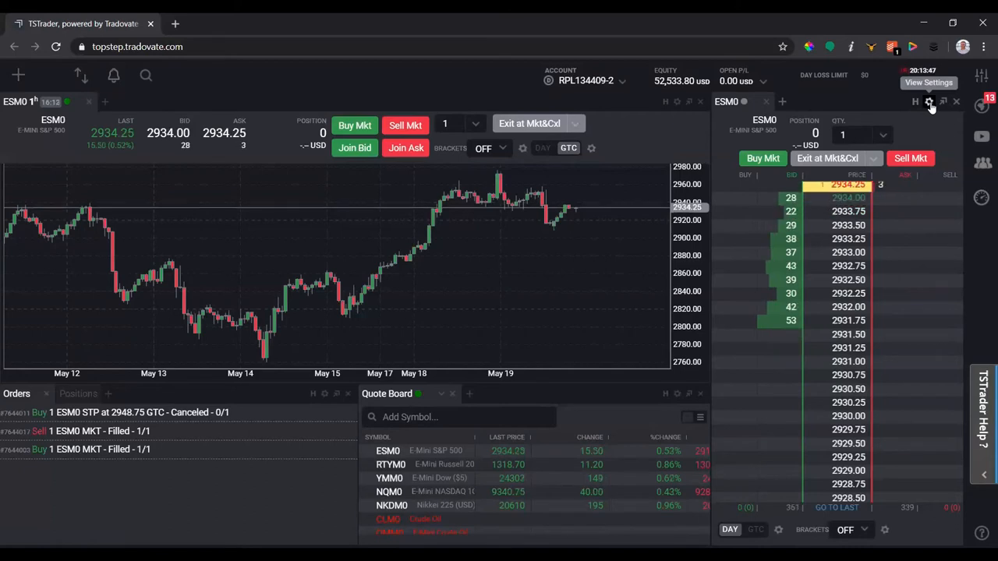
- Enable the Join Bid and Join Ask buttons in the DOM View Settings
{"action": "left_click", "coordinate": [929, 102]}
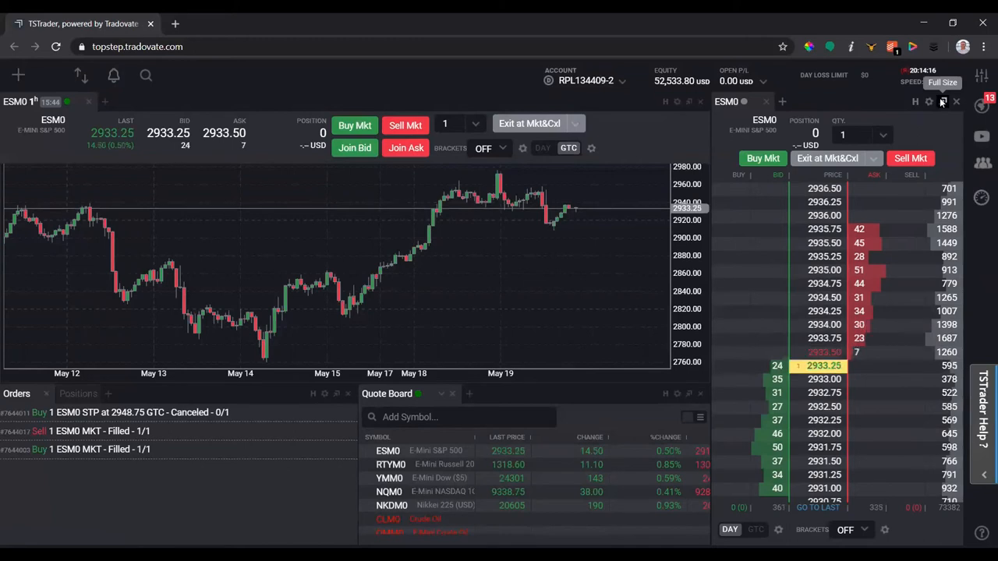
{"action": "left_click", "coordinate": [942, 101]}
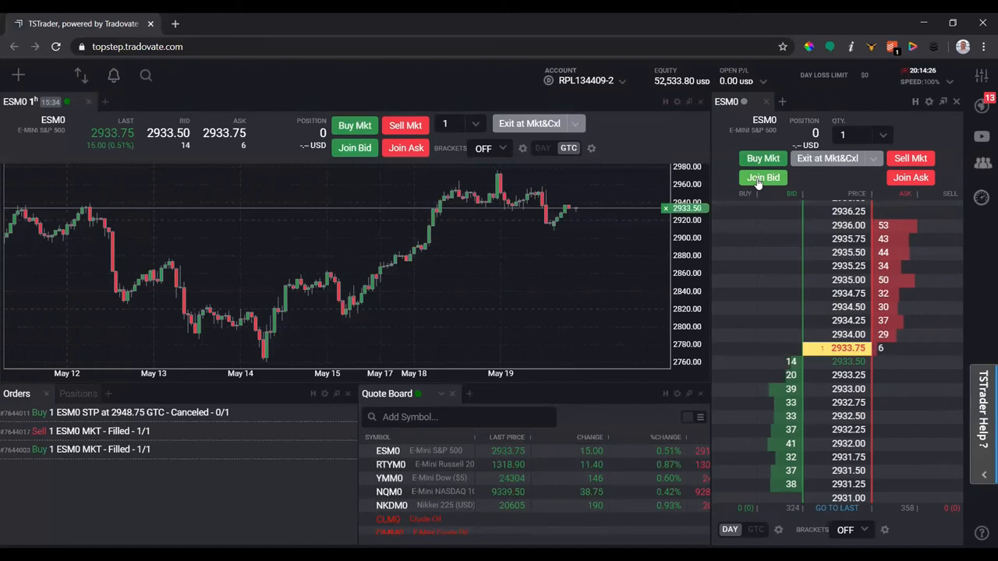
- Join the bid with a buy limit at 2933.50, then cancel that working order
{"action": "left_click", "coordinate": [762, 177]}
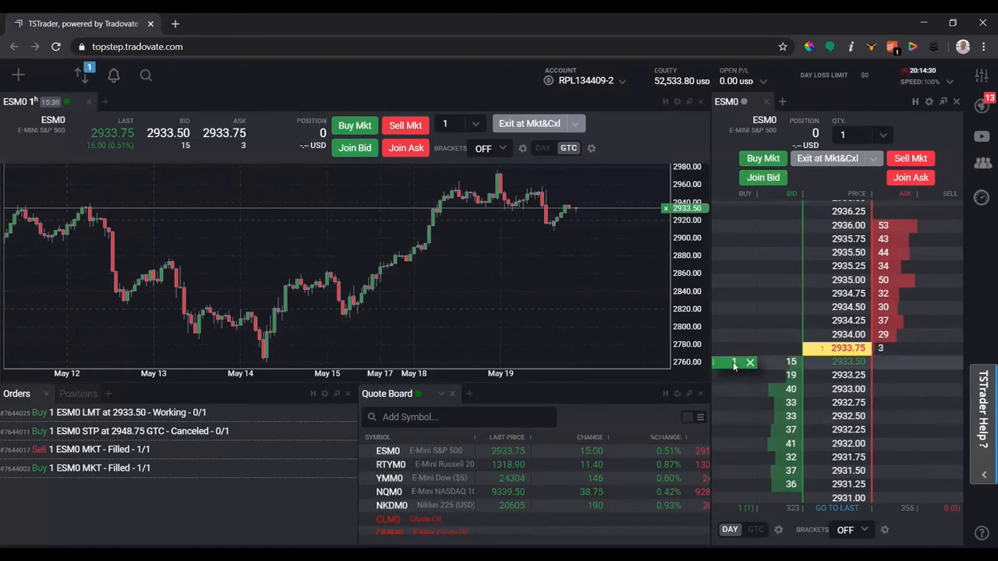
{"action": "left_click", "coordinate": [750, 363]}
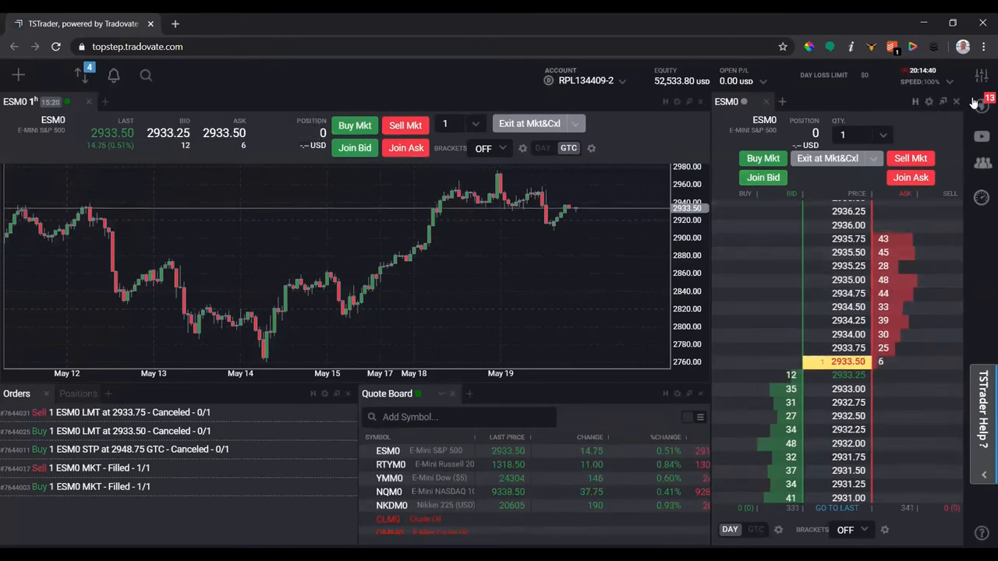
{"action": "mouse_move", "coordinate": [929, 102]}
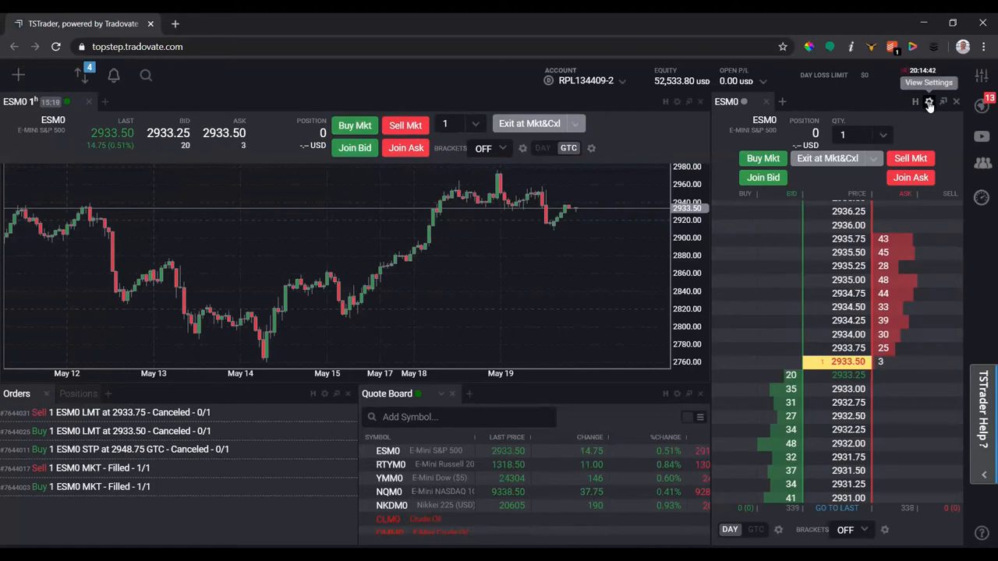
{"action": "left_click", "coordinate": [590, 148]}
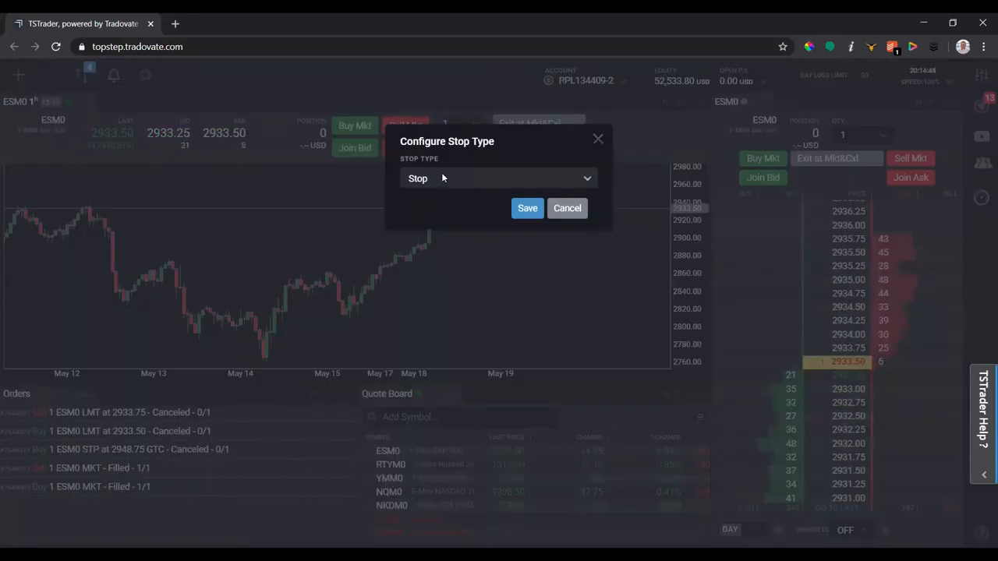
{"action": "left_click", "coordinate": [499, 178]}
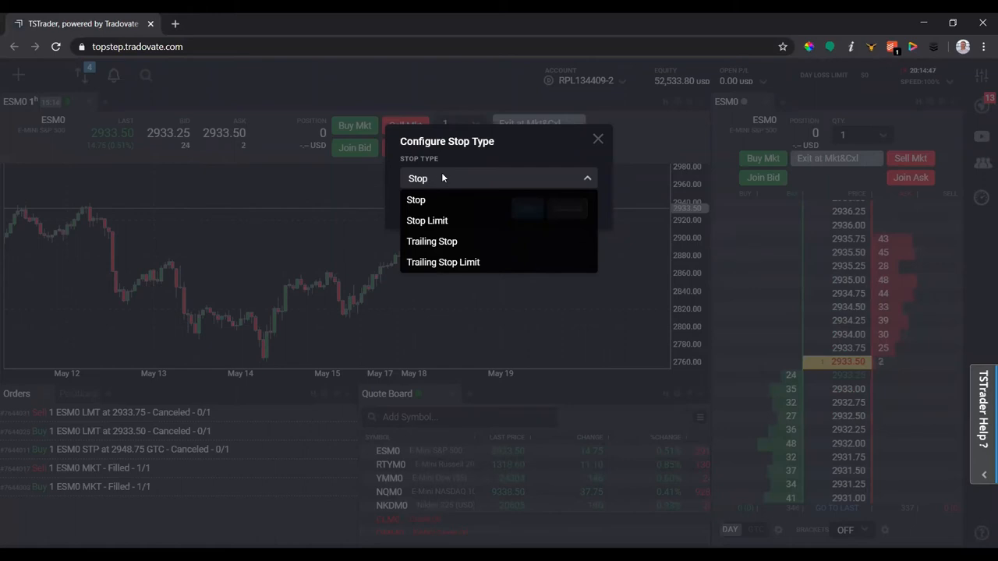
{"action": "mouse_move", "coordinate": [431, 241]}
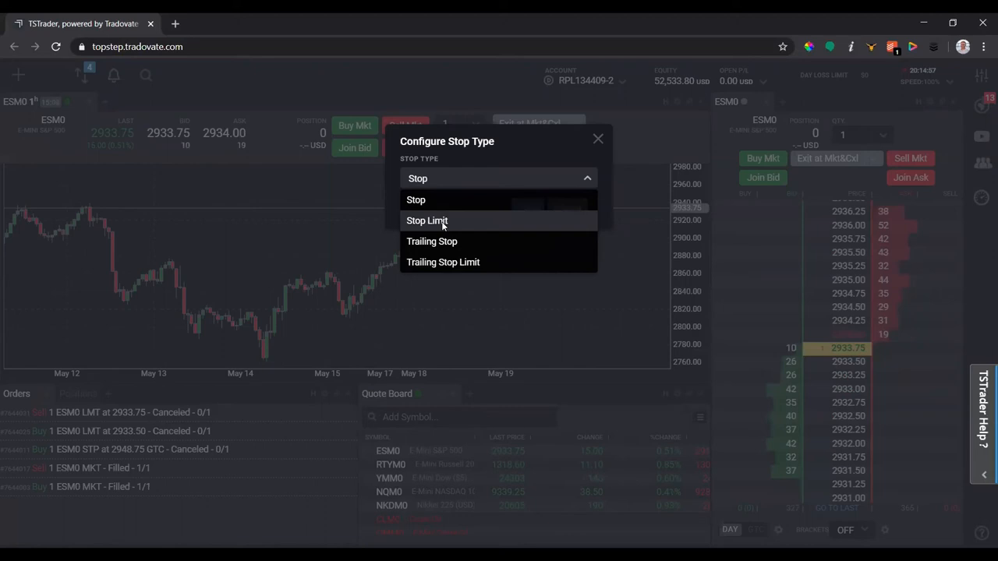
{"action": "mouse_move", "coordinate": [454, 234]}
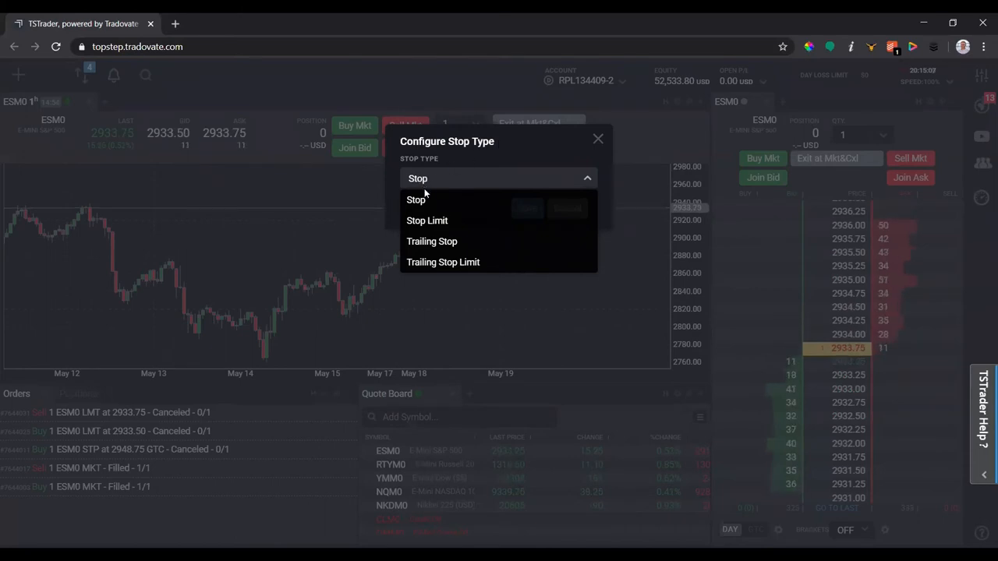
{"action": "left_click", "coordinate": [415, 200]}
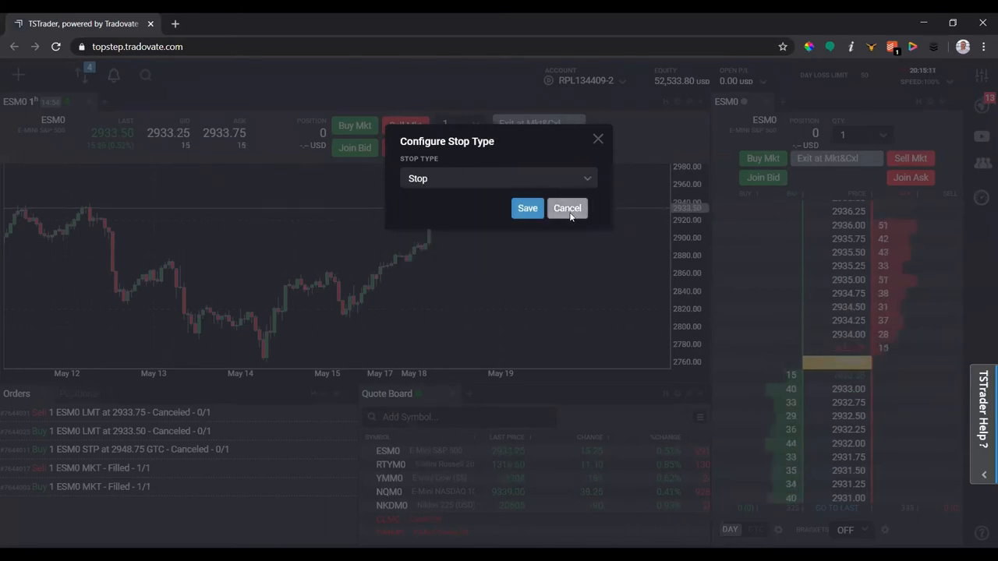
- Cancel the stop type settings and tick PNL in Ticks in DOM Settings
{"action": "left_click", "coordinate": [567, 208]}
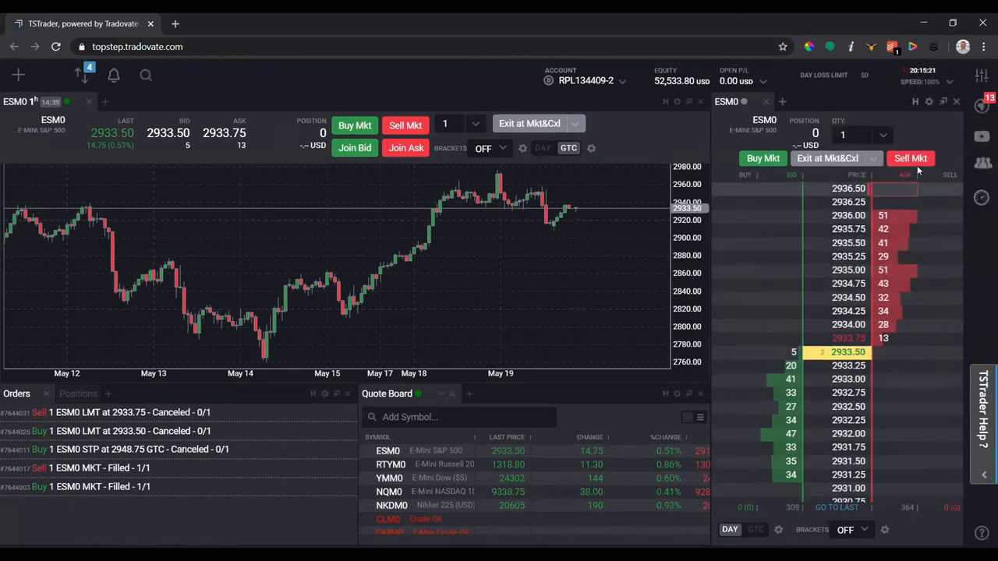
{"action": "left_click", "coordinate": [928, 101]}
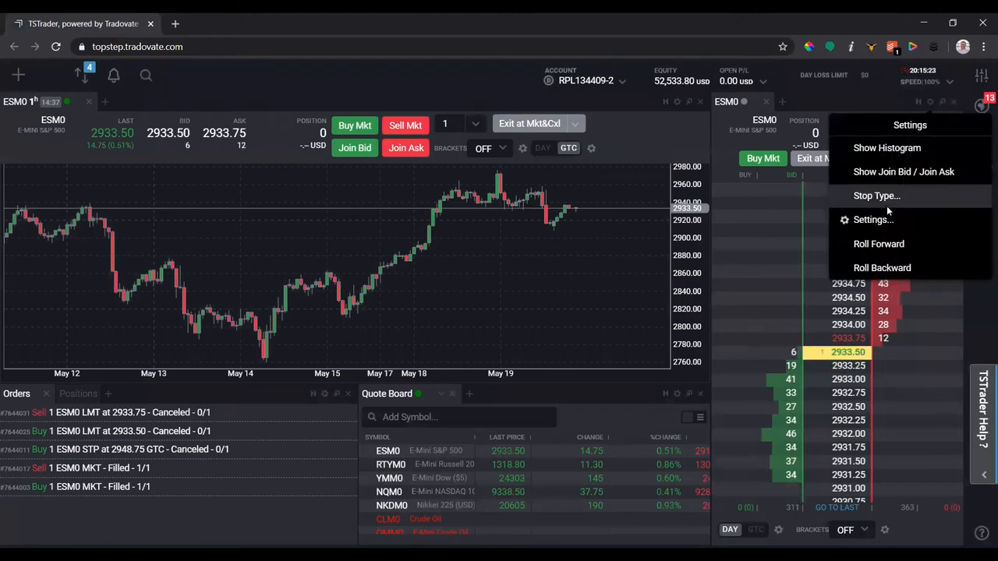
{"action": "left_click", "coordinate": [873, 219]}
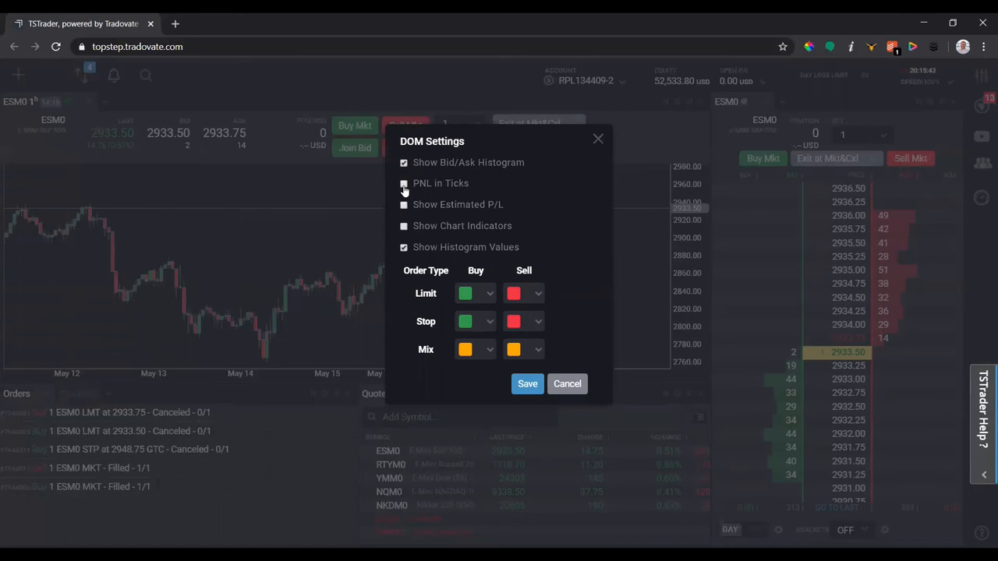
{"action": "left_click", "coordinate": [404, 183]}
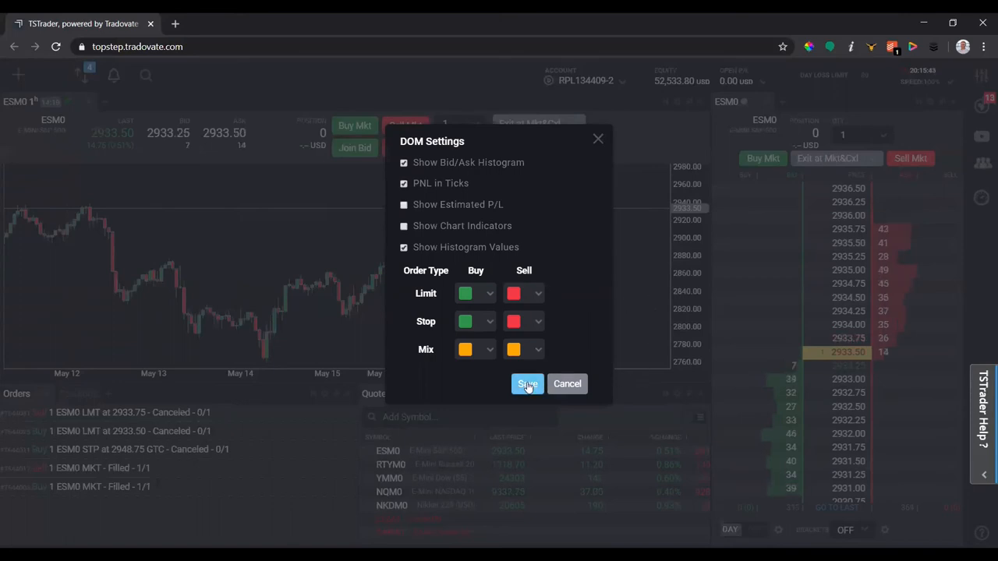
- Save the PNL in Ticks setting and buy ESM0 at market
{"action": "left_click", "coordinate": [527, 384]}
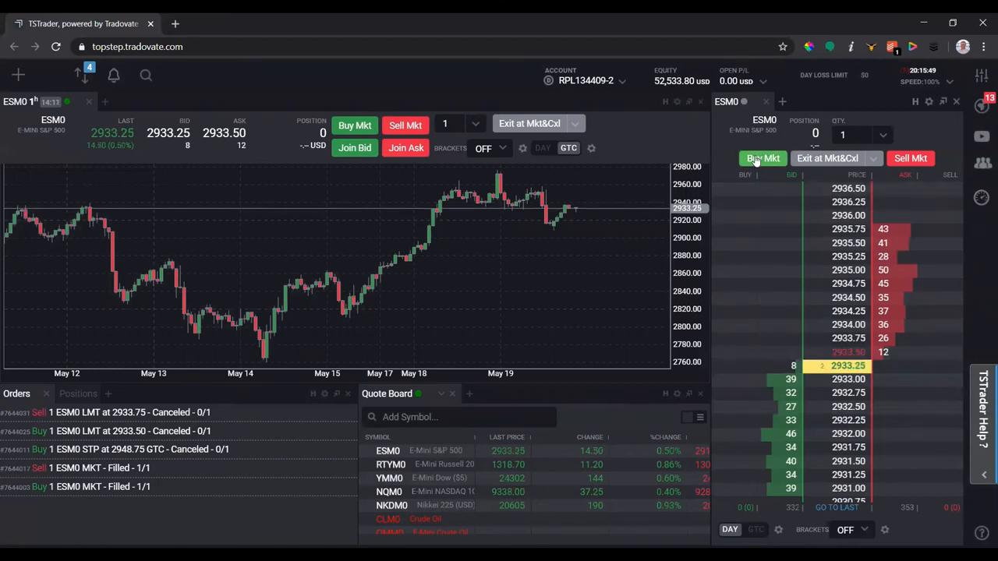
{"action": "left_click", "coordinate": [763, 158]}
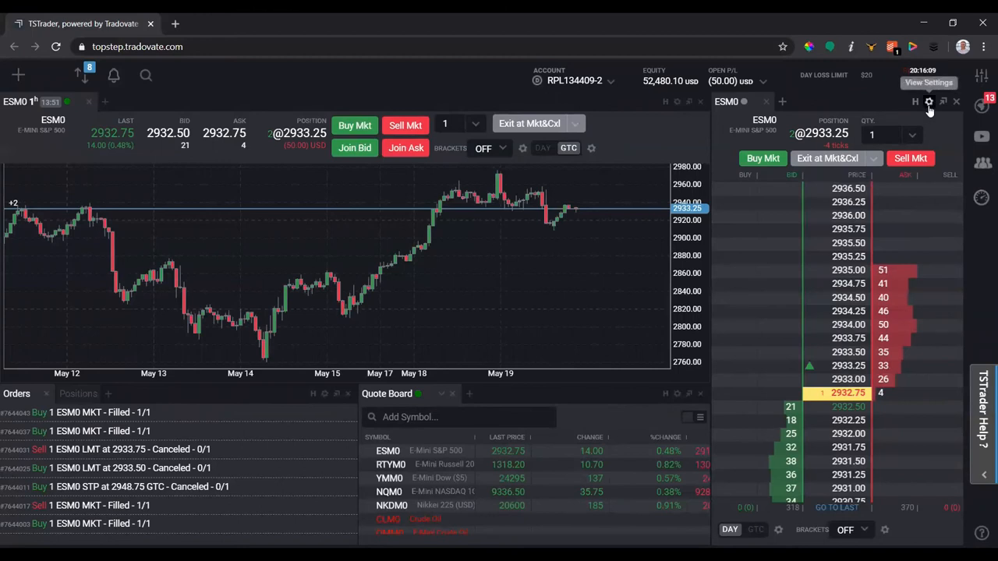
- Enable Show Chart Indicators in the DOM settings and save
{"action": "left_click", "coordinate": [929, 101]}
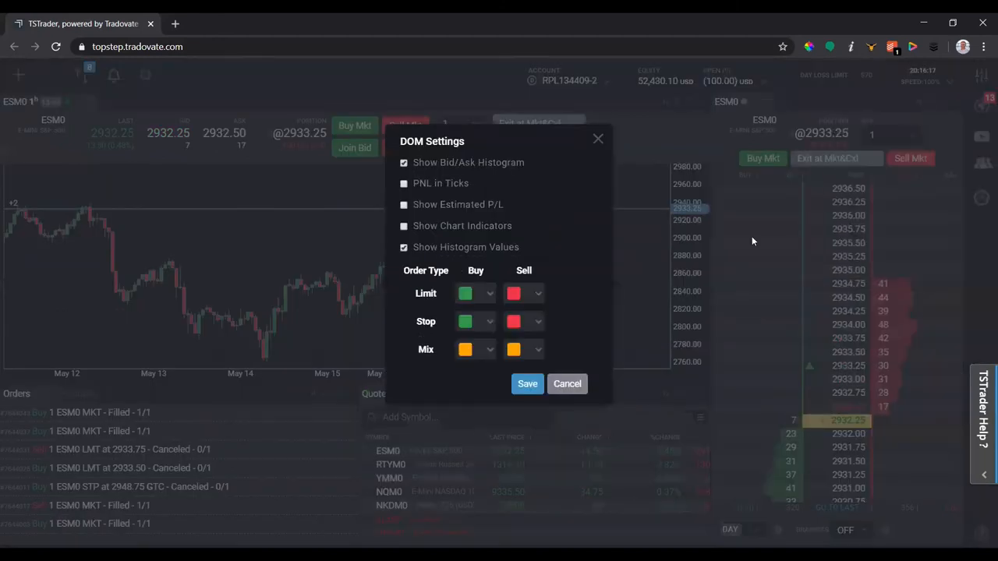
{"action": "left_click", "coordinate": [404, 204]}
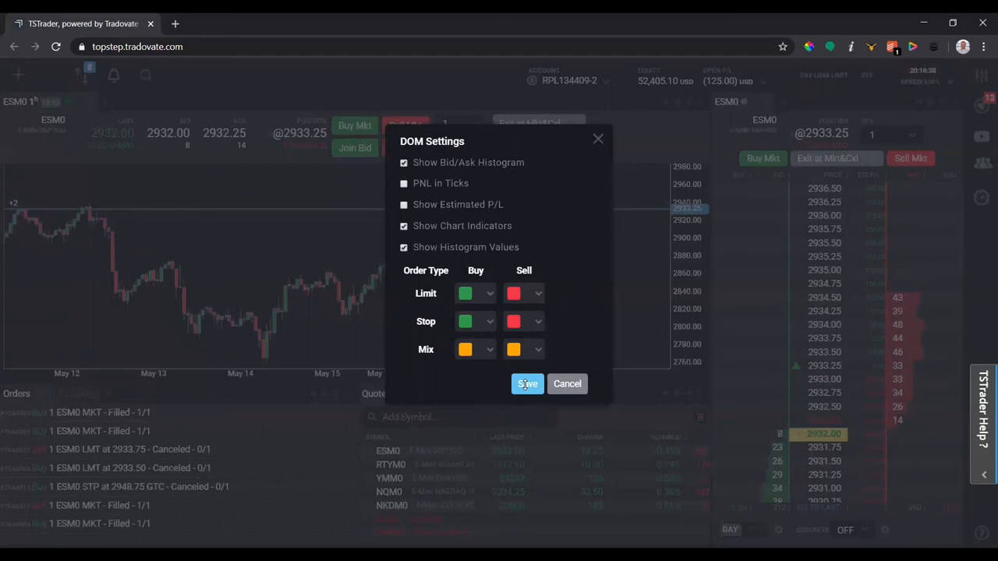
{"action": "left_click", "coordinate": [527, 383]}
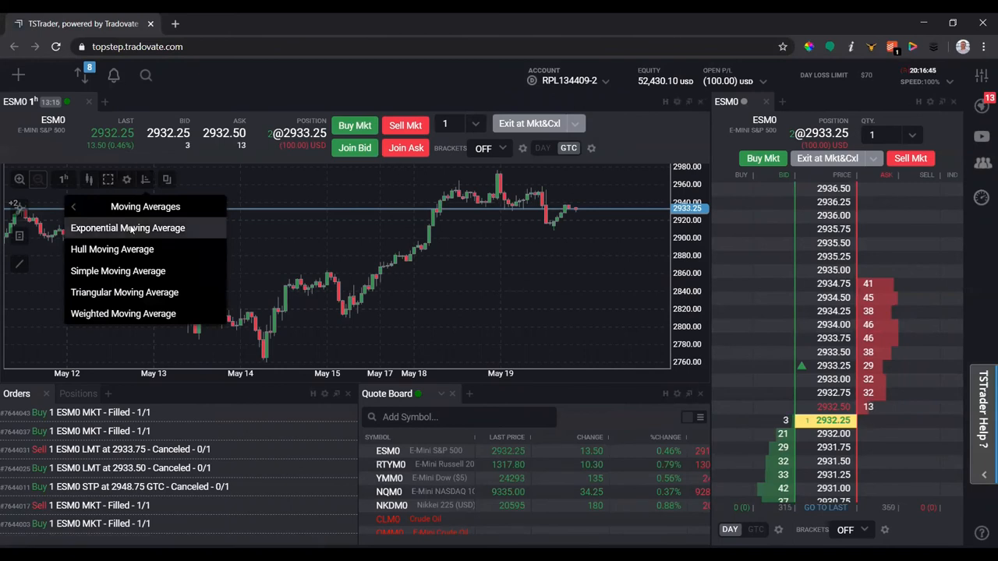
- Add an Exponential Moving Average with period 20 to the ESM0 chart
{"action": "left_click", "coordinate": [127, 228]}
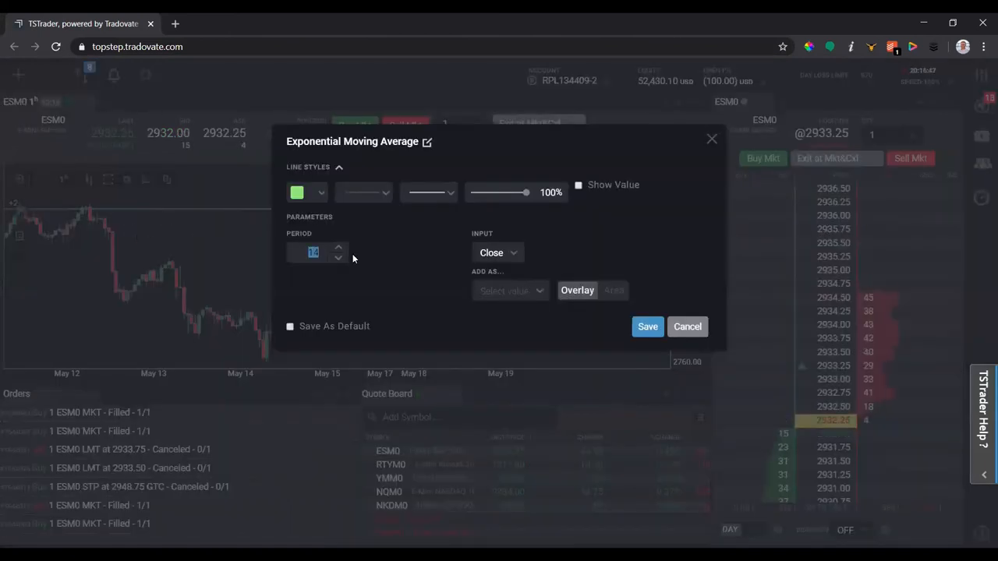
{"action": "type", "text": "20"}
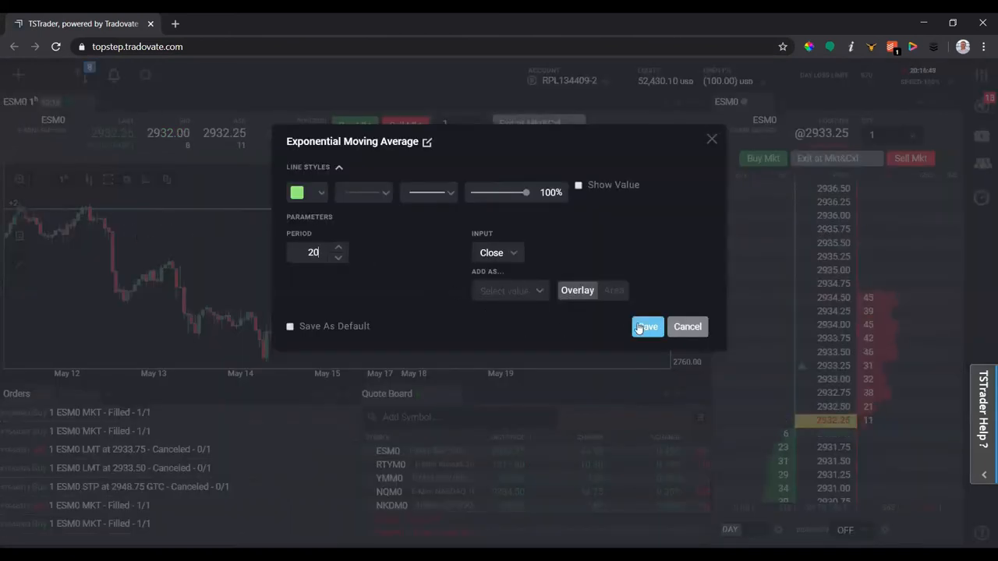
{"action": "left_click", "coordinate": [646, 327]}
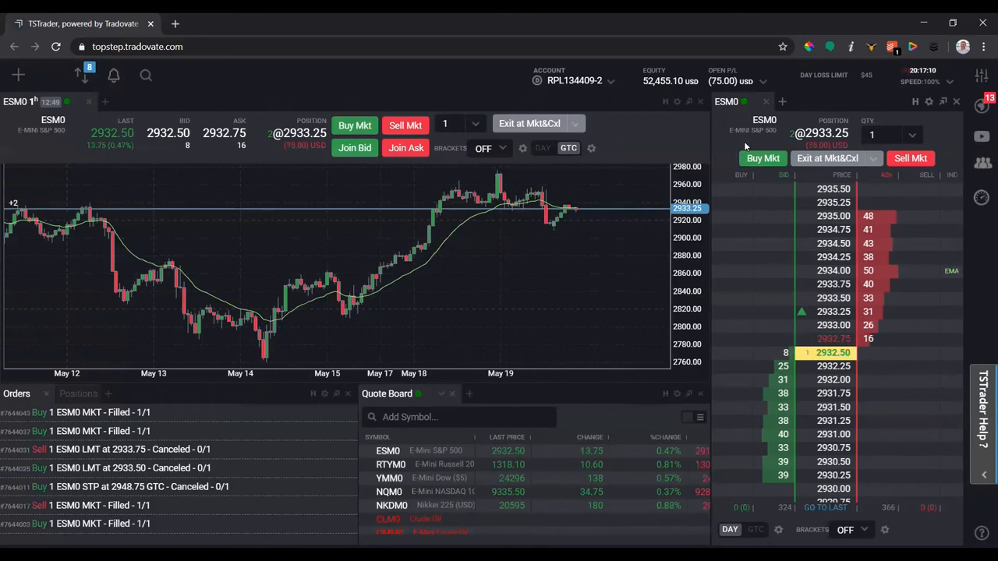
{"action": "mouse_move", "coordinate": [951, 274]}
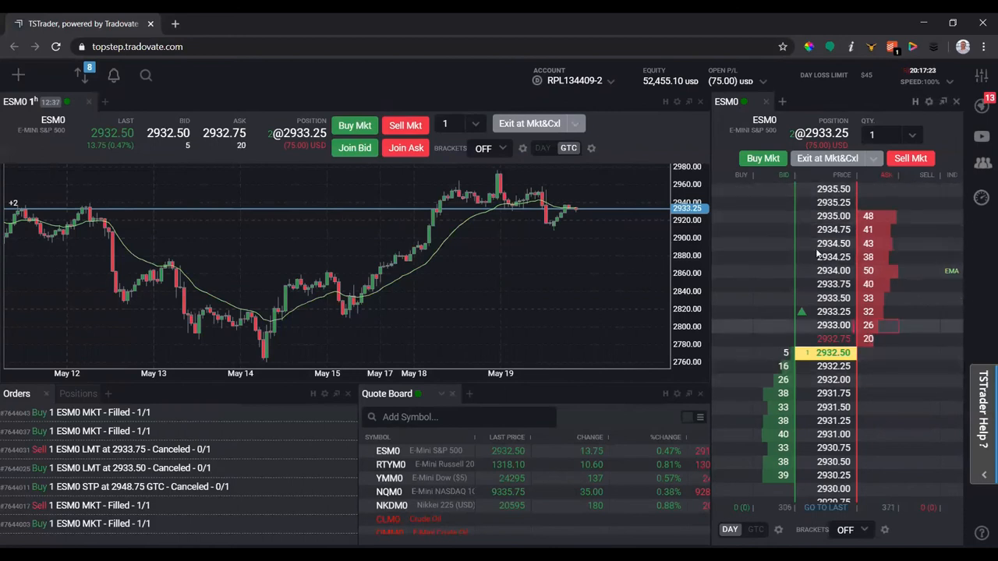
{"action": "left_click", "coordinate": [928, 101]}
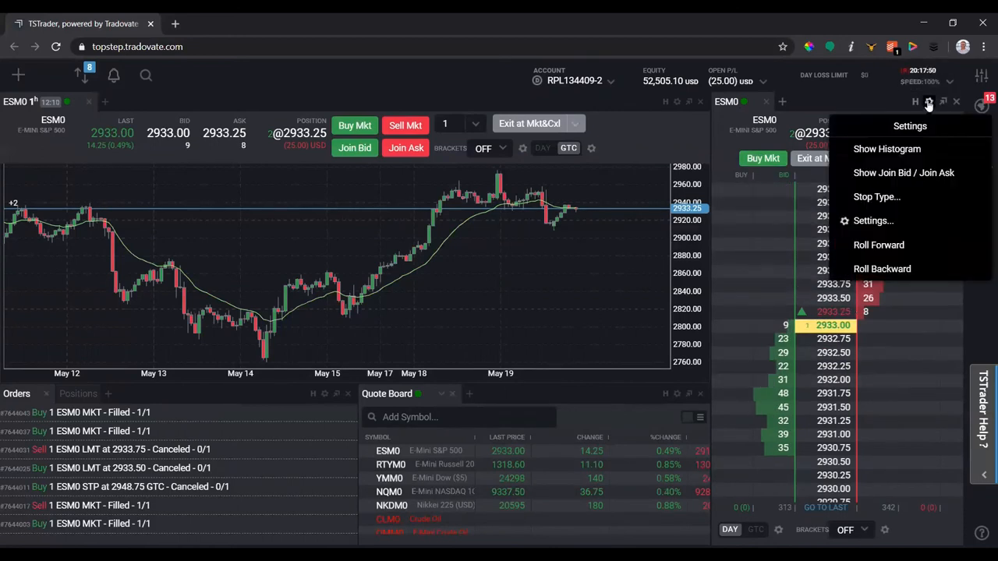
{"action": "left_click", "coordinate": [873, 221]}
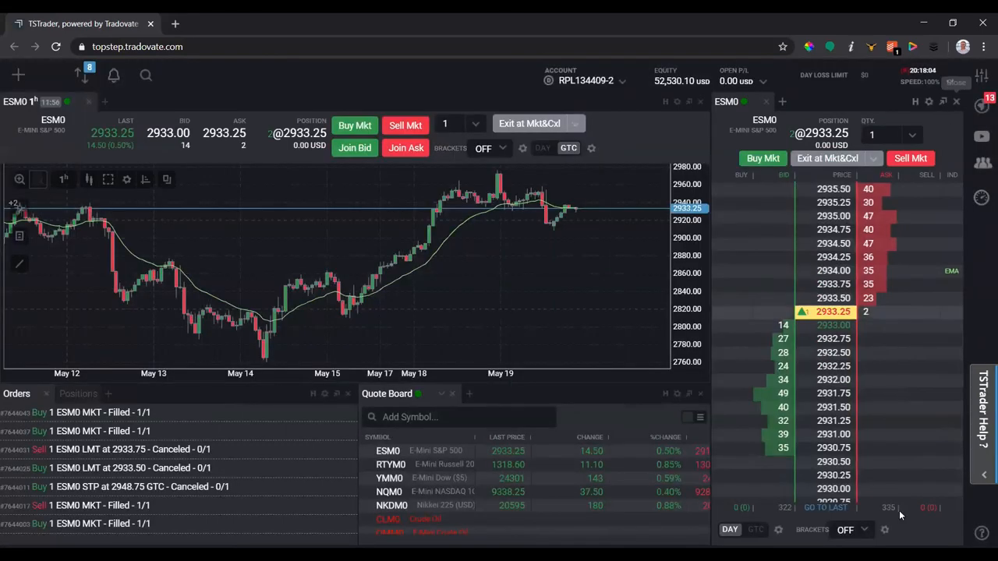
- Roll the DOM forward from ESM0 to ESU0, then reopen the gear menu
{"action": "left_click", "coordinate": [928, 101]}
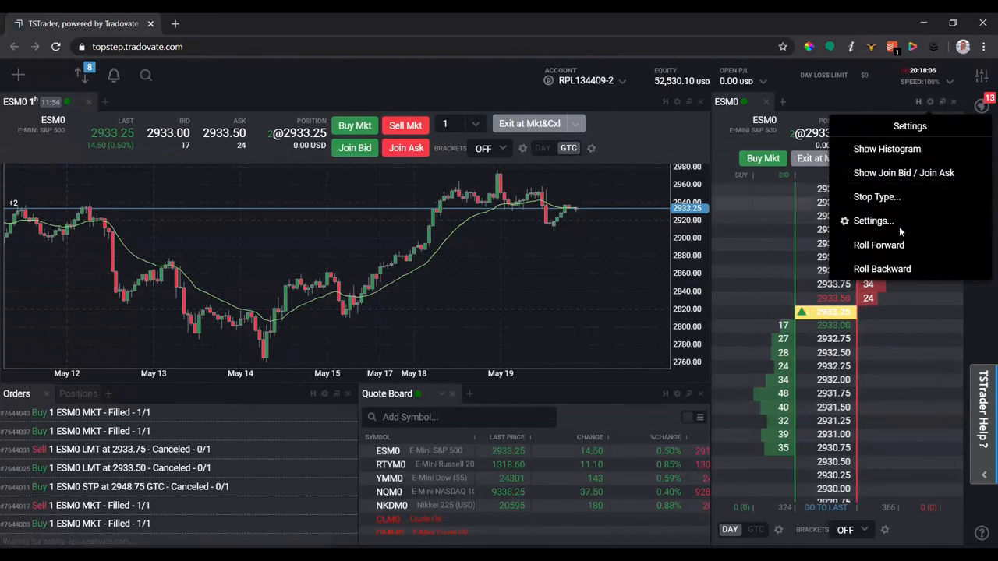
{"action": "mouse_move", "coordinate": [879, 244]}
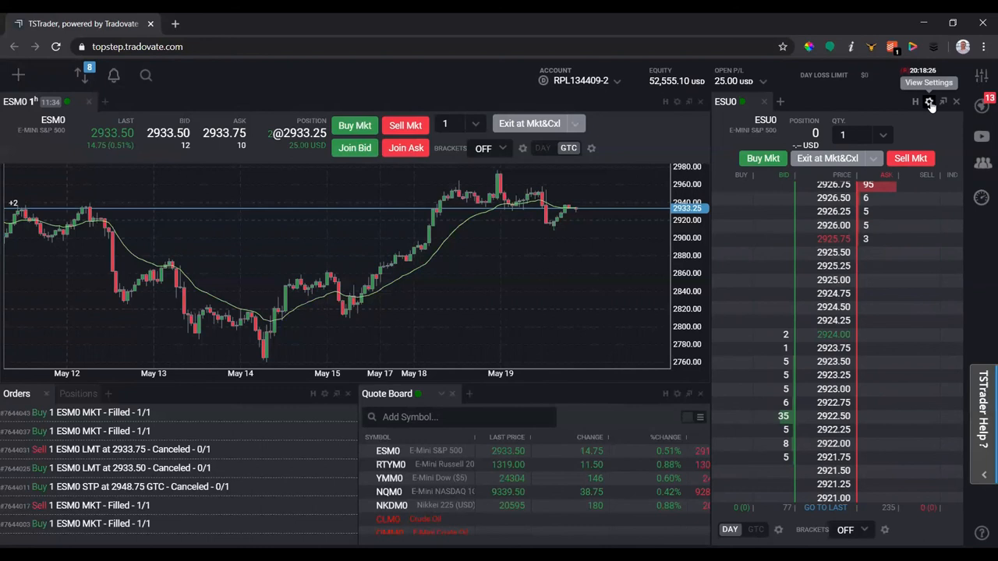
{"action": "left_click", "coordinate": [929, 102]}
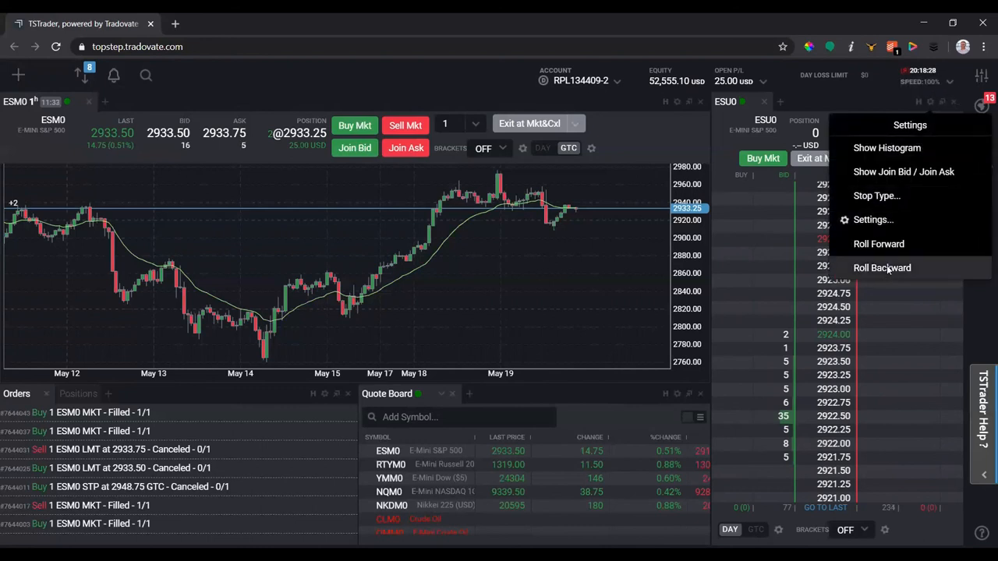